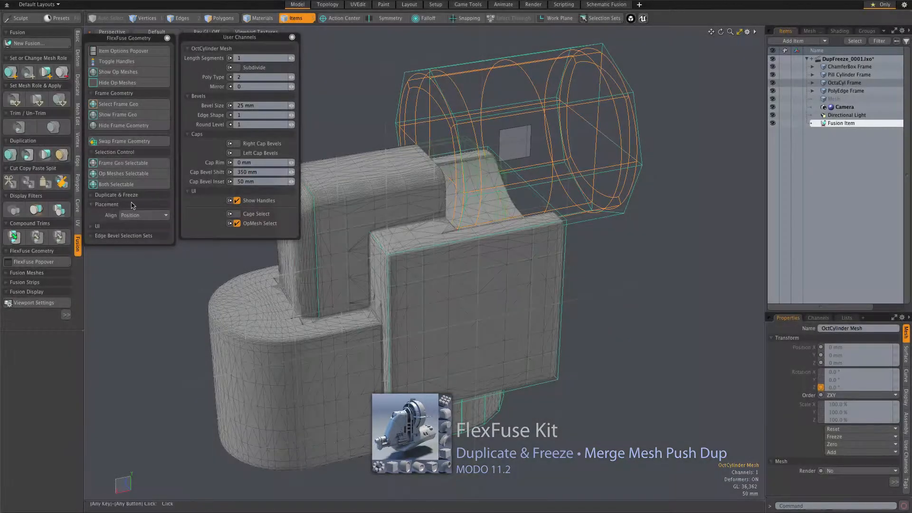
Step: Expand the Duplicate & Freeze section of the FlexFuse Geometry popover
left_click(116, 195)
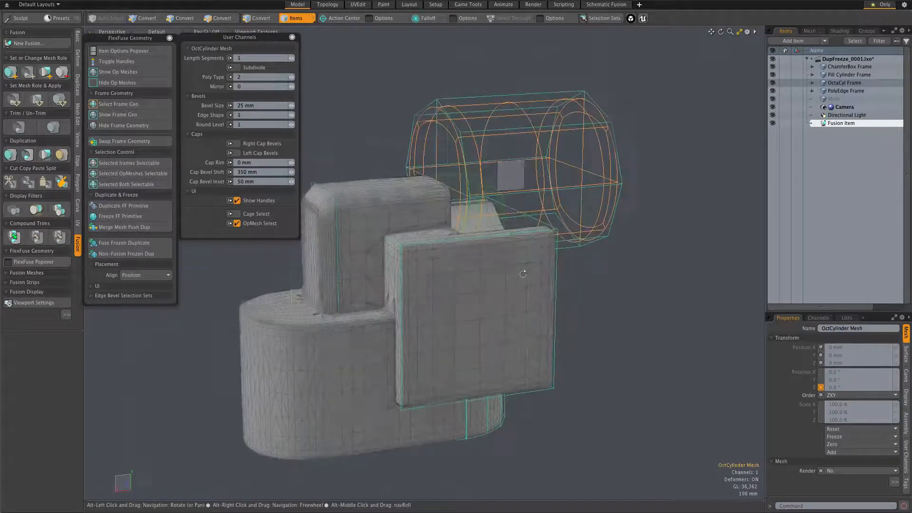
left_click_drag(523, 274, 465, 295)
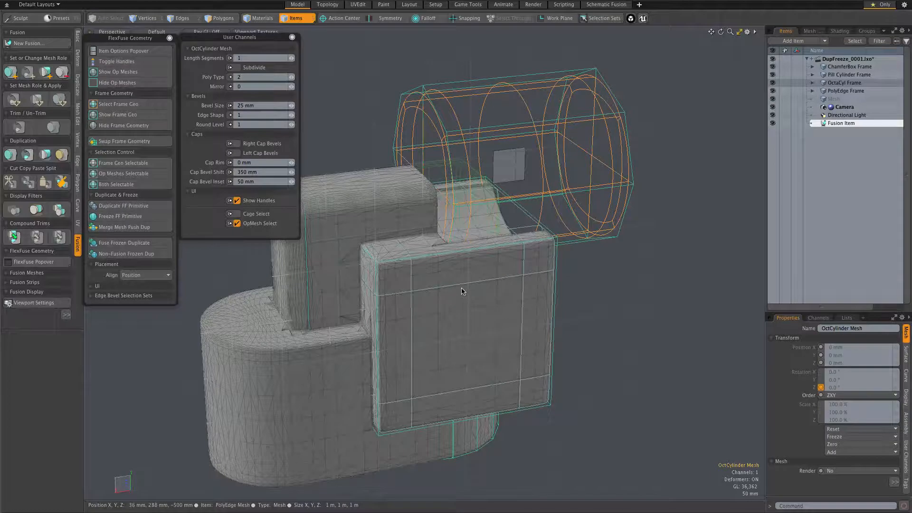
mouse_move(501, 273)
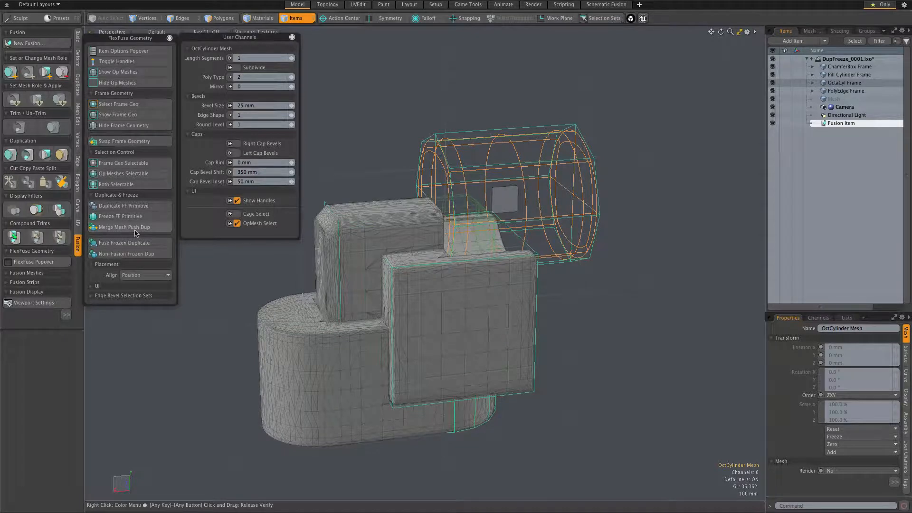
mouse_move(132, 231)
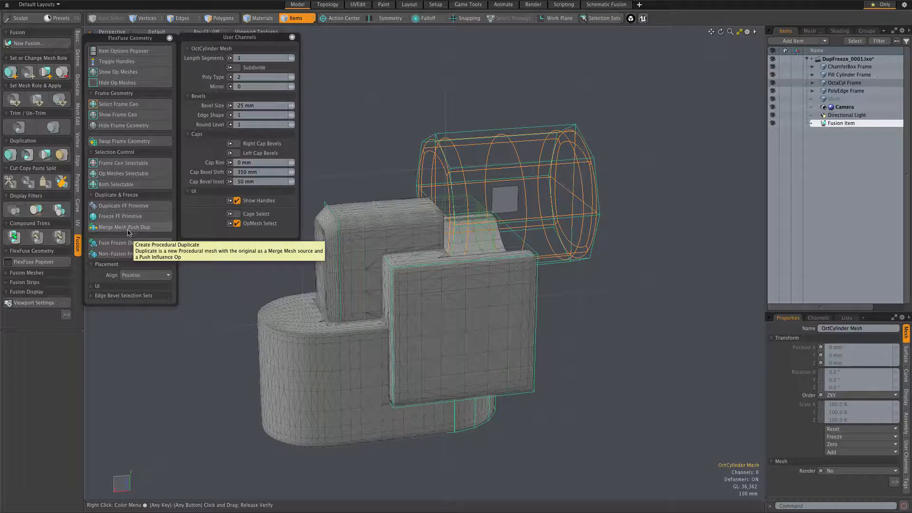
Step: Run Merge Mesh Push Dup to make the linked OctCylinder Mesh-mm duplicate
left_click(121, 216)
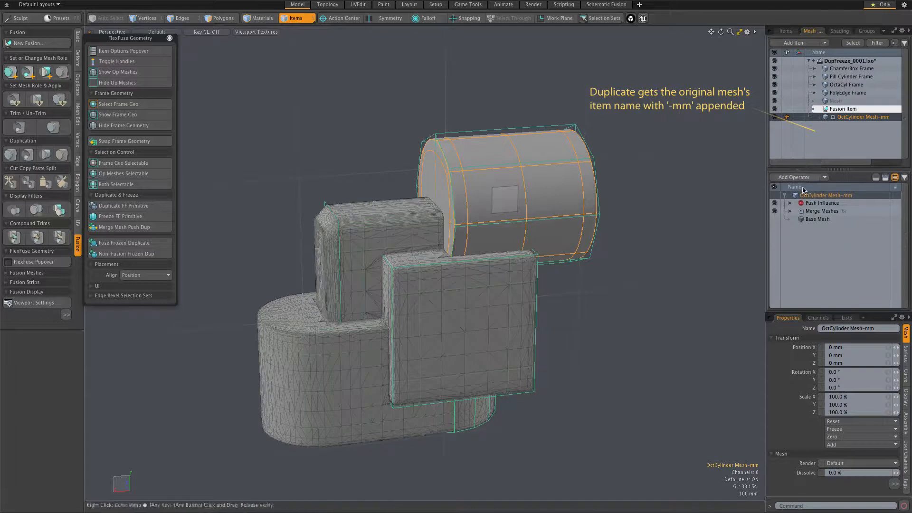
Step: Expand Merge Meshes, its Sources and Push Influence in the Mesh Operations list
left_click(790, 210)
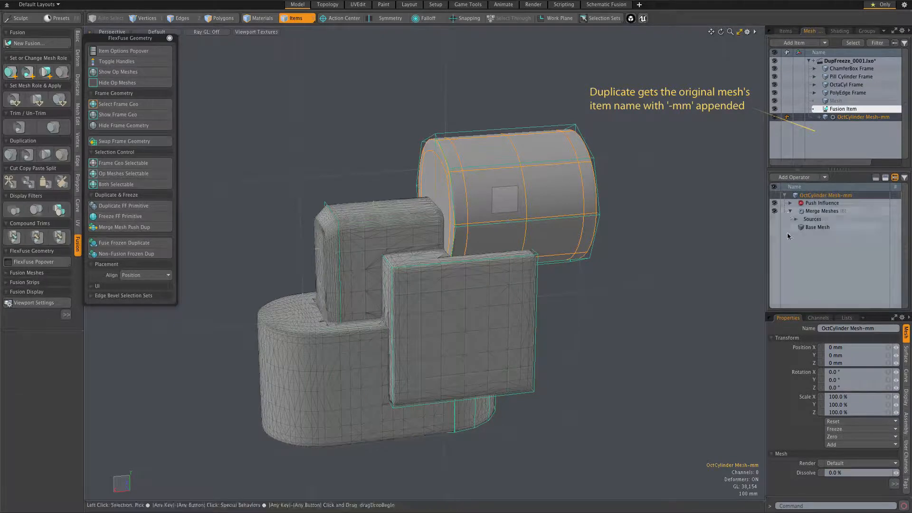
left_click(803, 219)
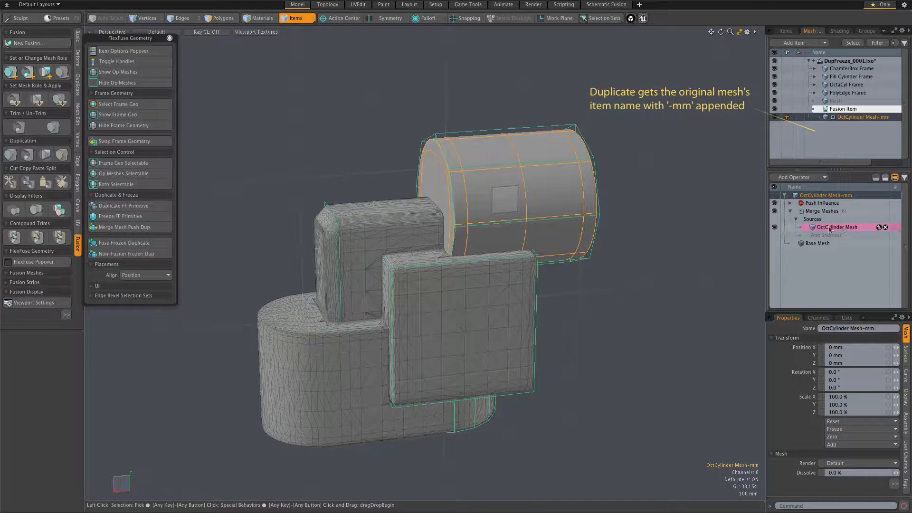
mouse_move(842, 231)
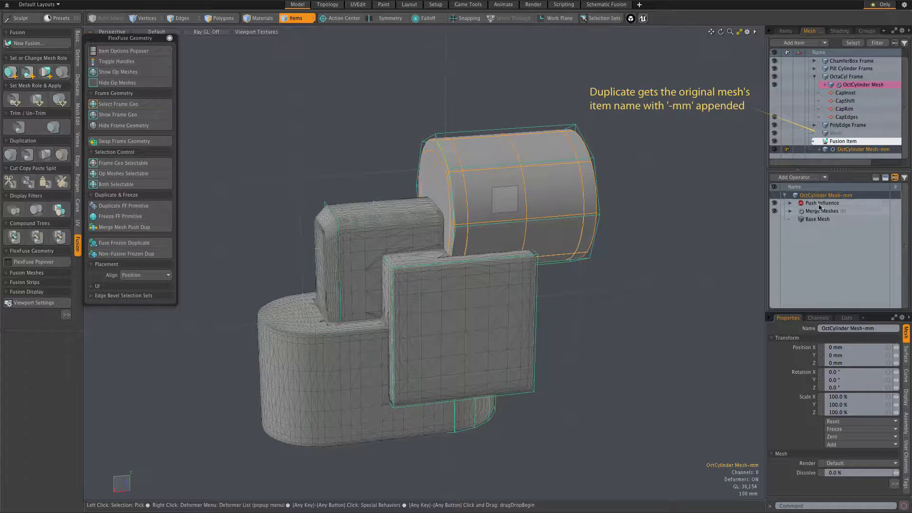
left_click(790, 202)
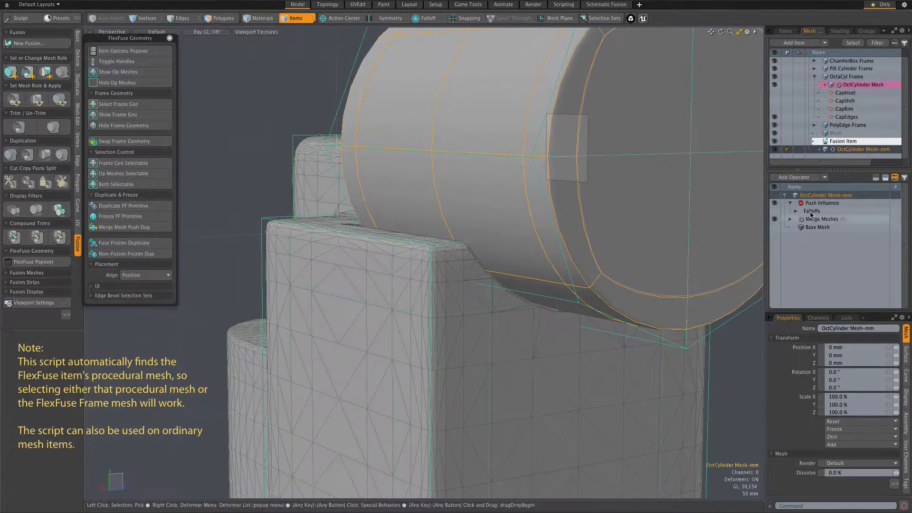
Step: Inspect the Push Influence's -2 mm Distance and orbit to check the cavity fit
left_click(822, 202)
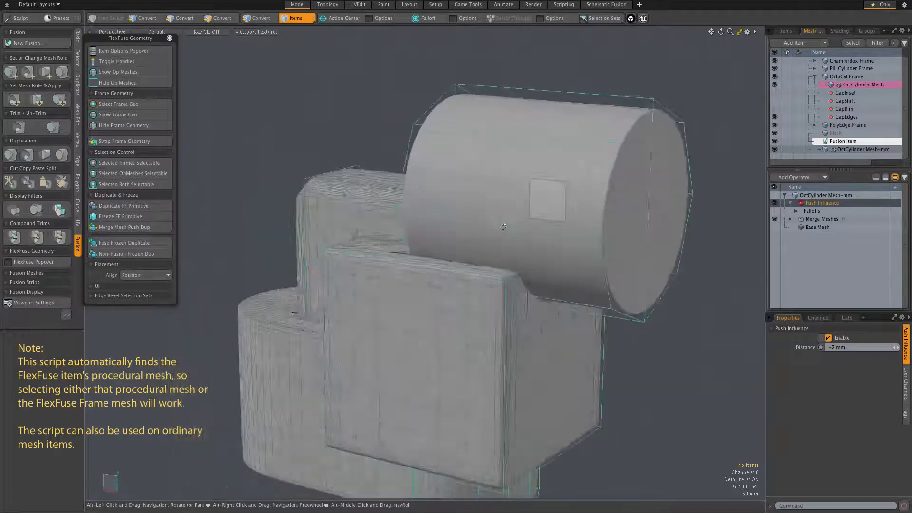
left_click_drag(503, 226, 583, 249)
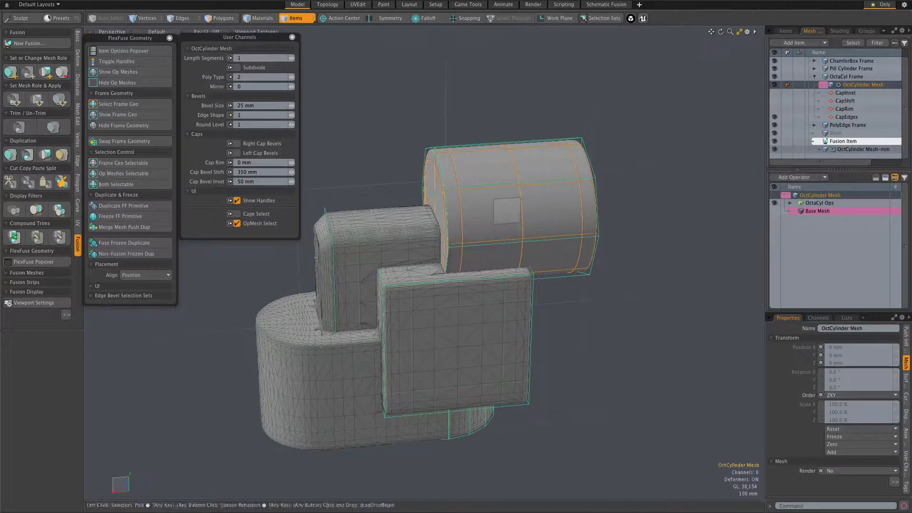
Step: Run Fusion Meshes on OctCylinder Mesh-mm to create Fusion Item (2), then select a frame edge
left_click(865, 148)
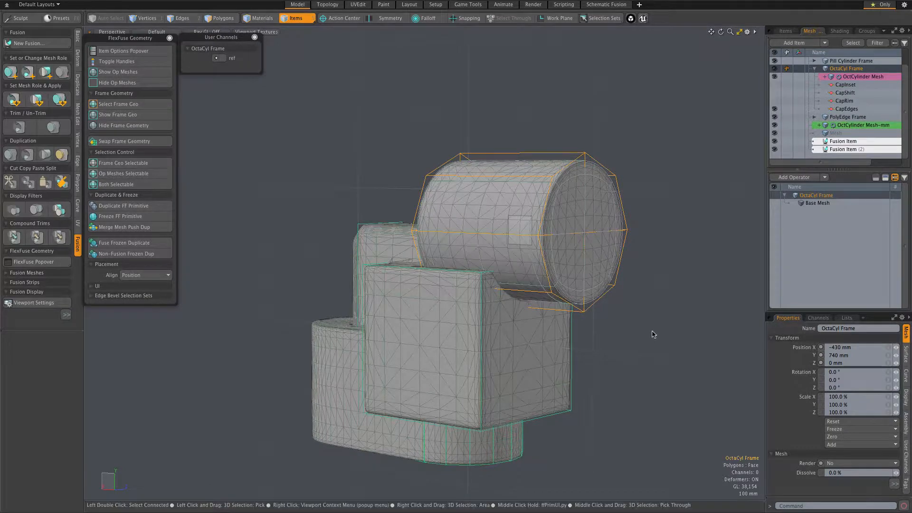
left_click(182, 18)
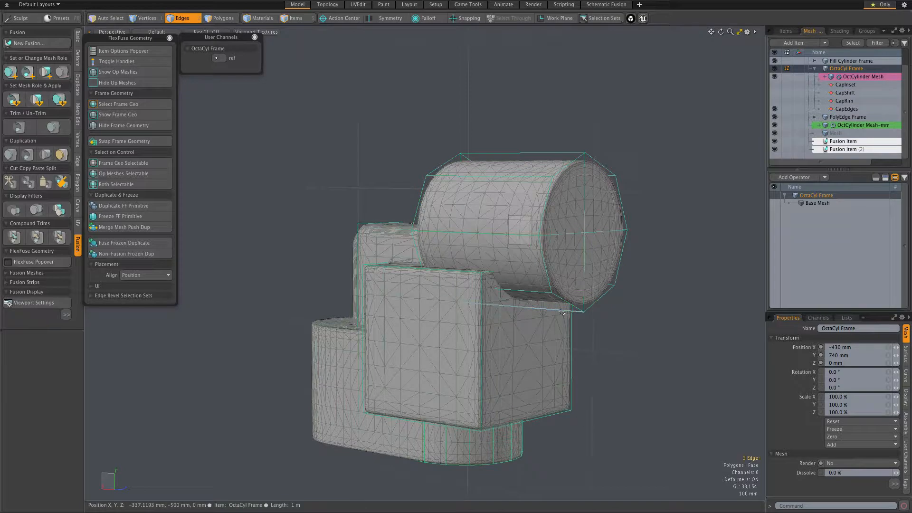